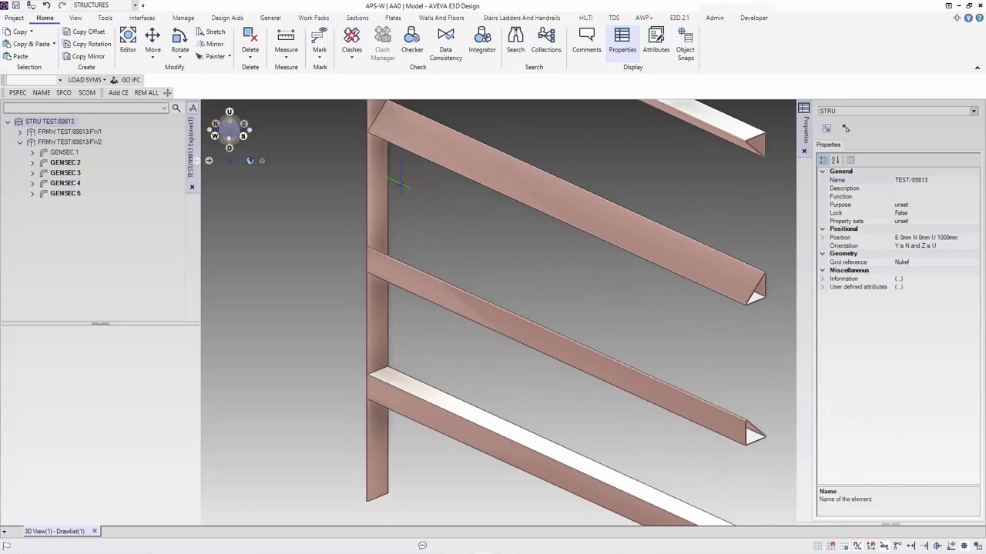
Step: Expand FRMW TEST/89813/FW2 and display its column and four GENSEC beams
click(357, 17)
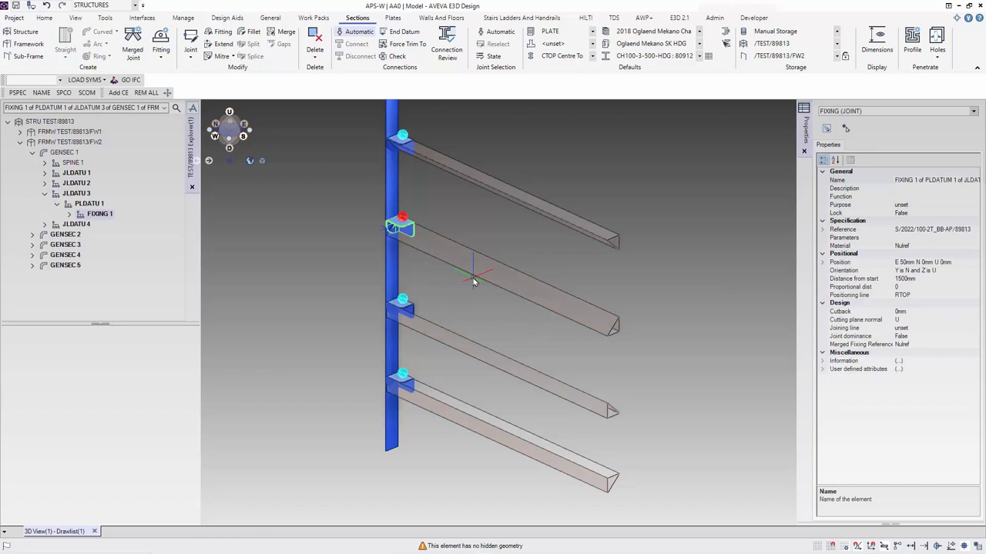
Step: Reorient the FIXING elements under JLDATU/PLDATU so each bracket faces its beam
click(843, 271)
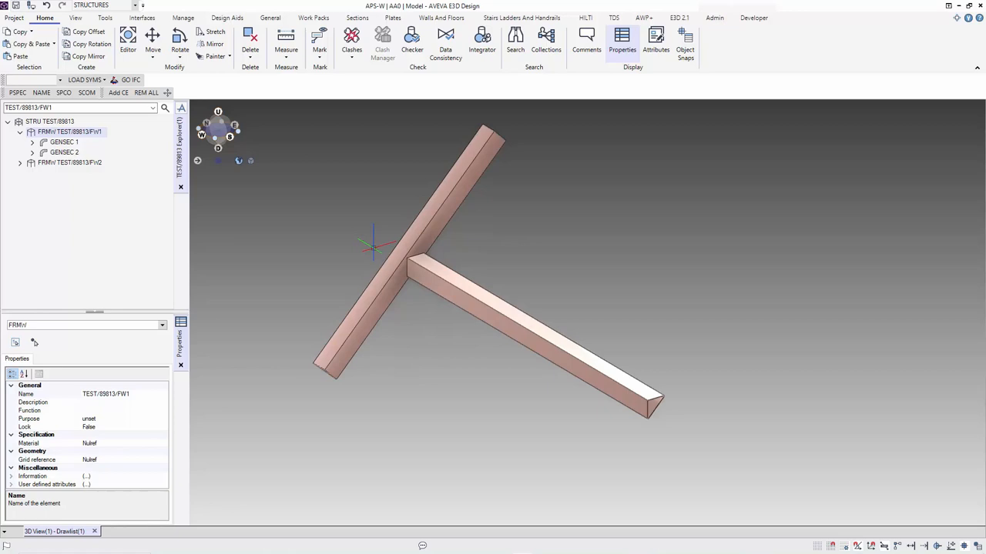
Step: Zoom to the FW1 joint and reach Sections > Joint > Modify Joint
click(356, 18)
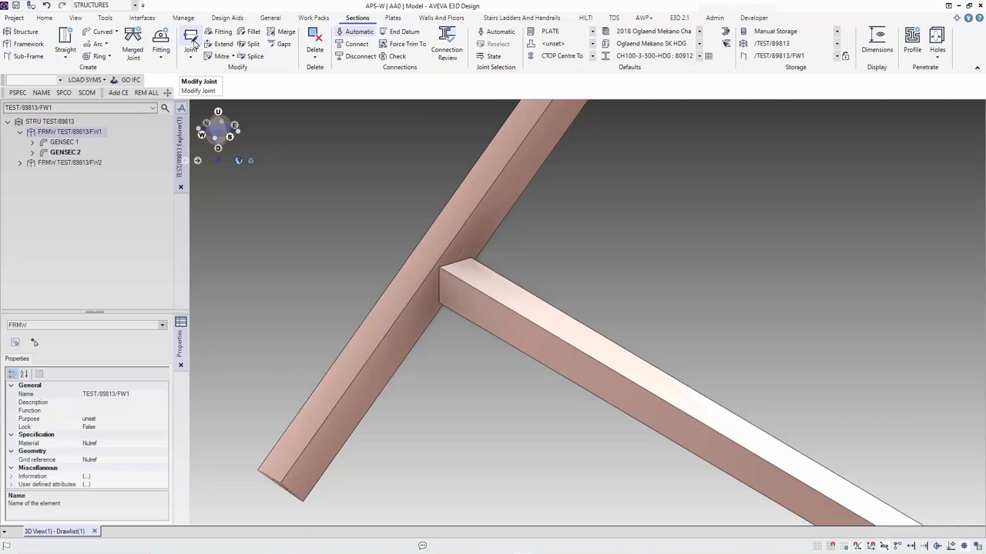
Step: Place a bracket fitting on the FW1 joint and select GENSEC 1 to check it
click(190, 38)
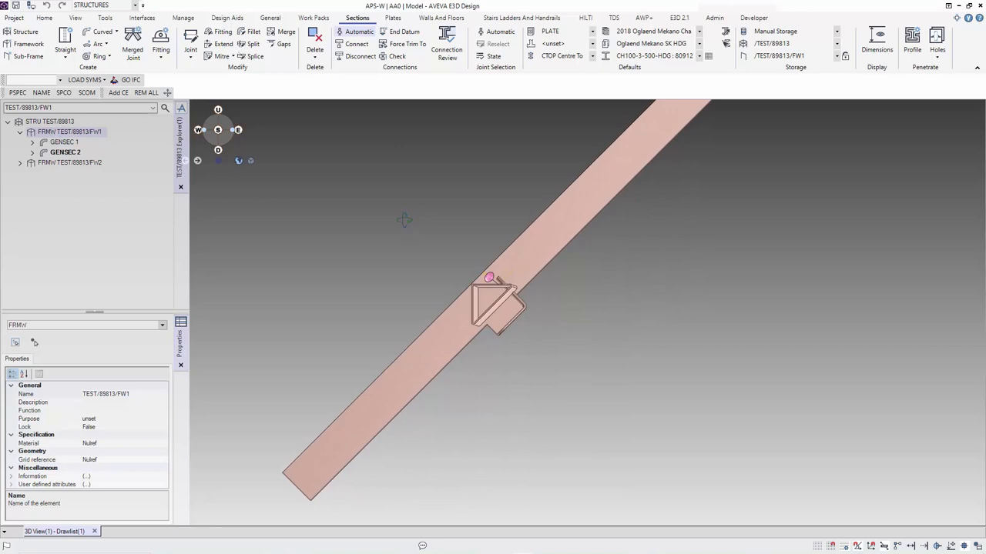
click(64, 142)
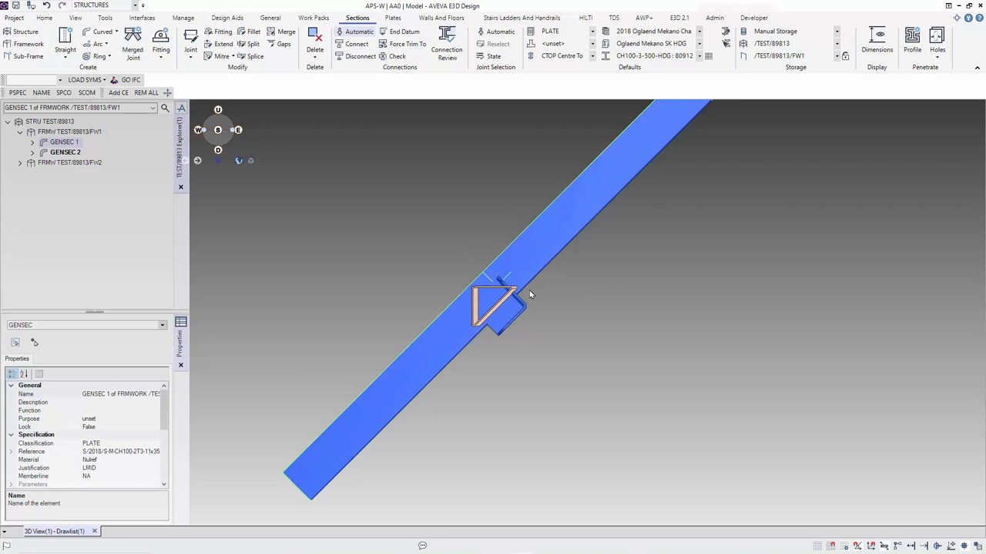